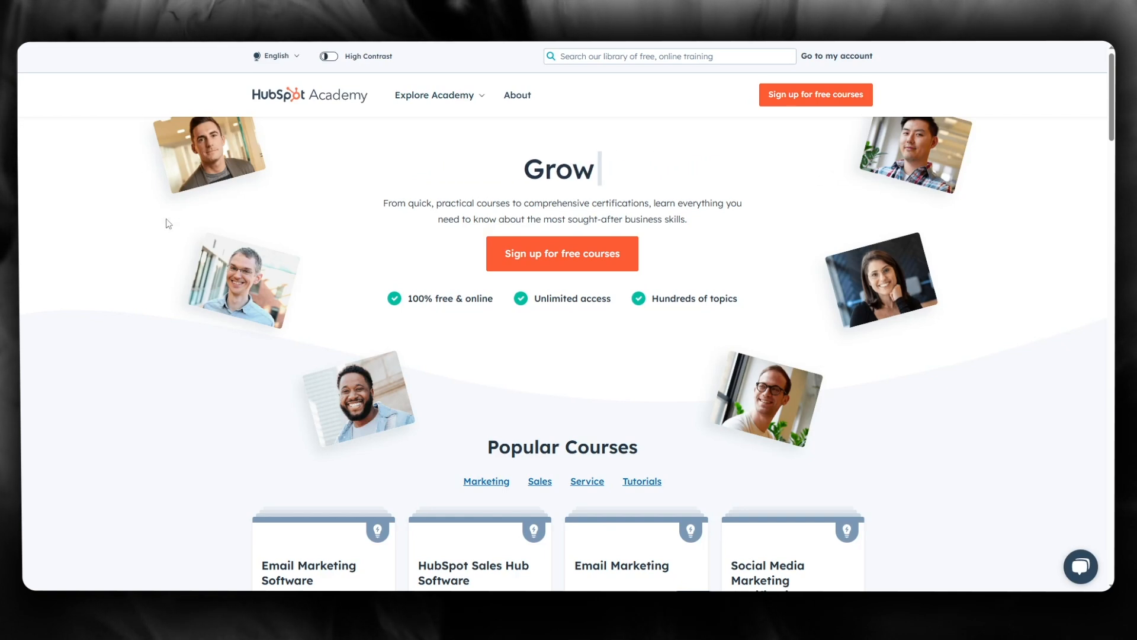
# Start the free-courses sign-up and scroll through the Popular Courses list
pyautogui.click(1080, 565)
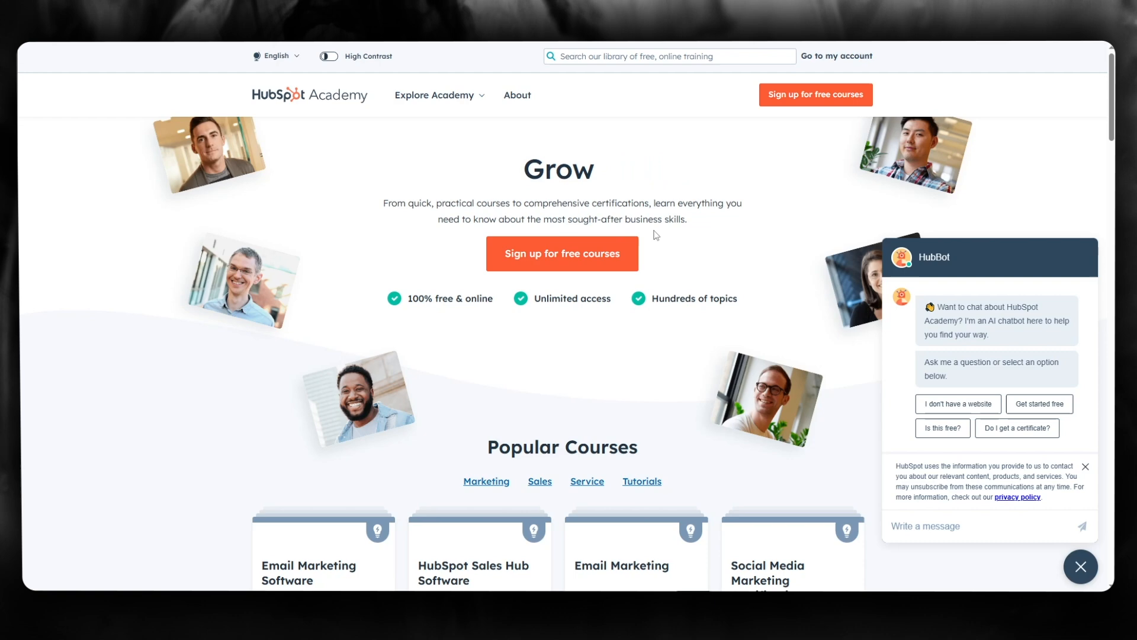
pyautogui.scroll(-3)
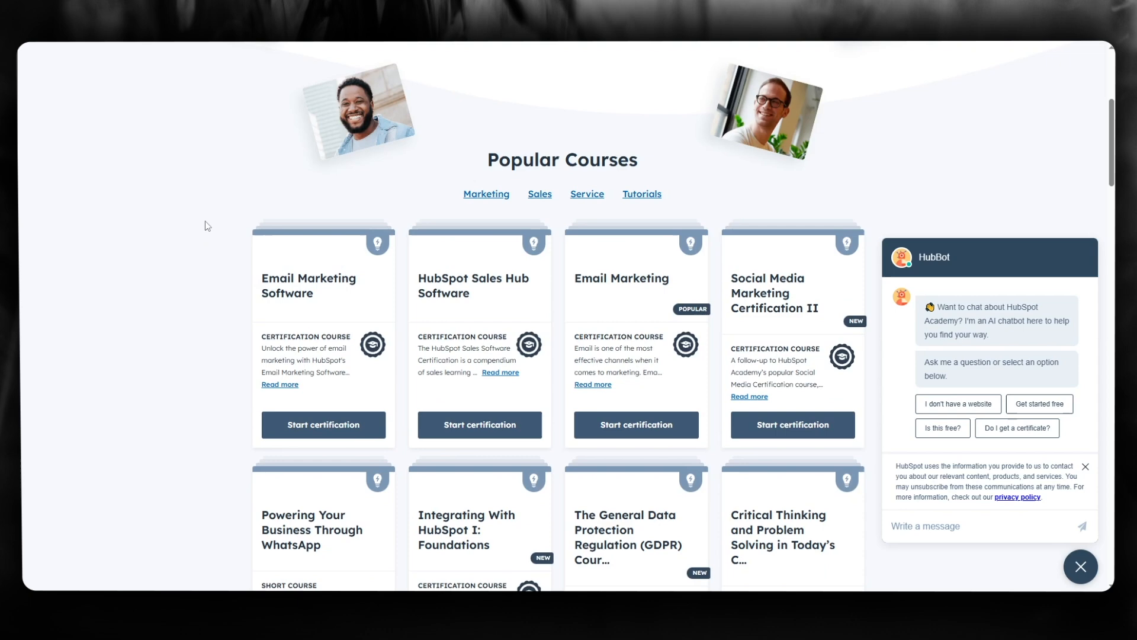
pyautogui.scroll(-3)
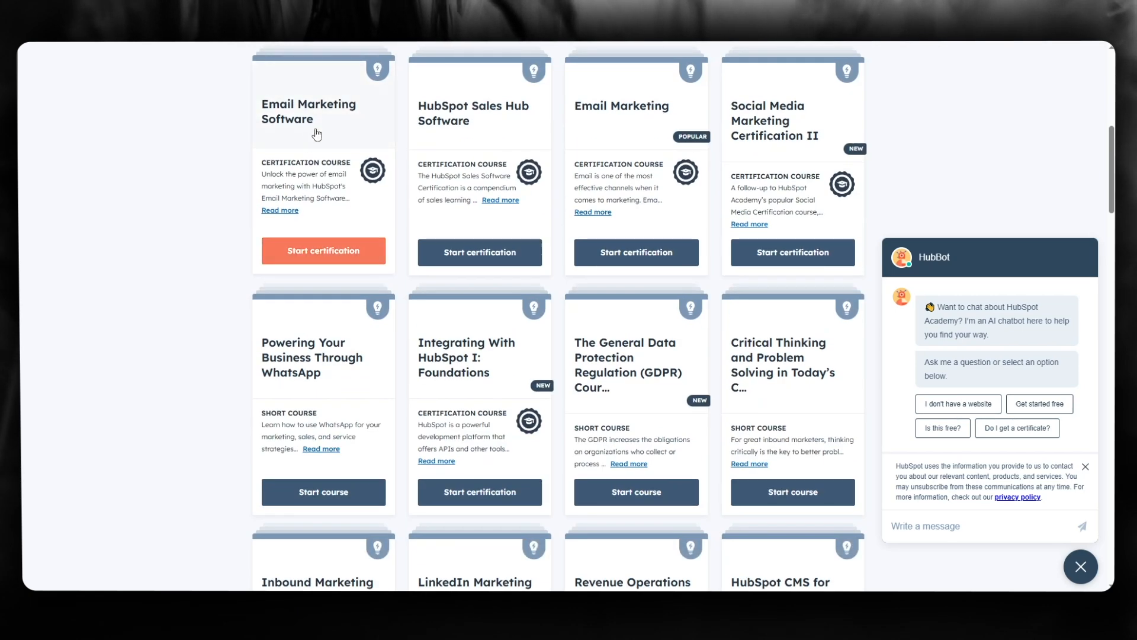
pyautogui.moveTo(507, 146)
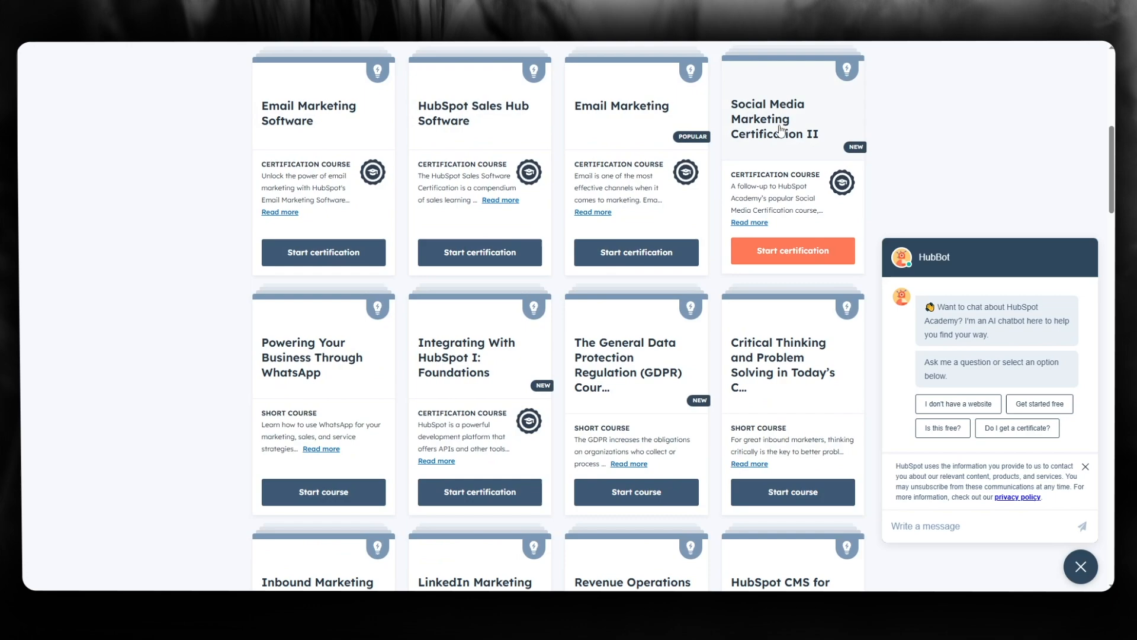
pyautogui.moveTo(766, 155)
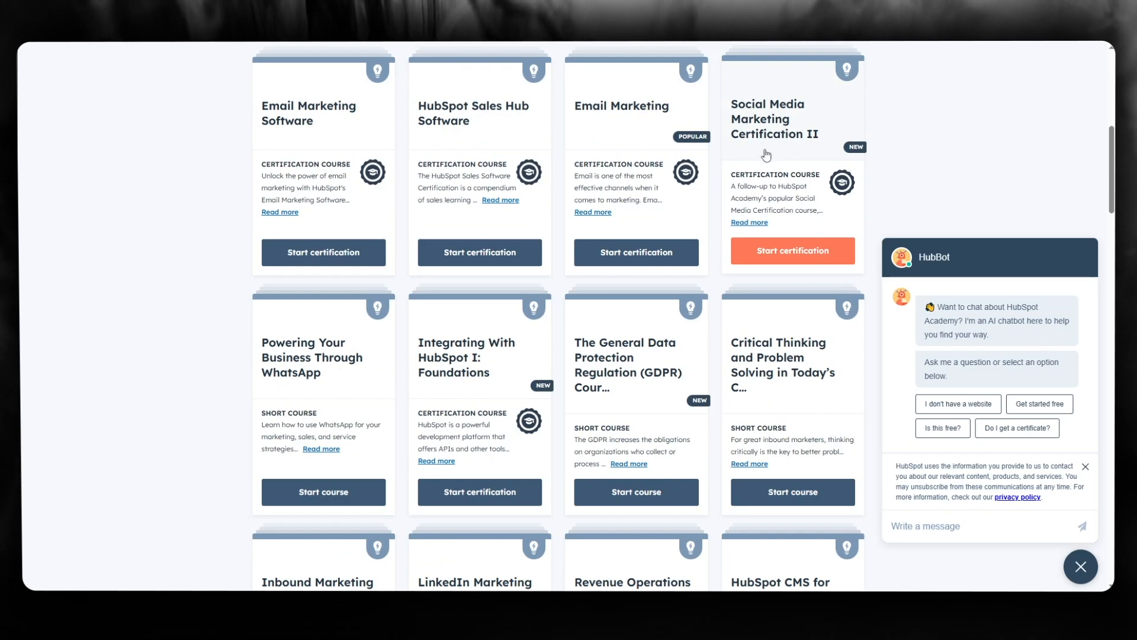
pyautogui.scroll(-3)
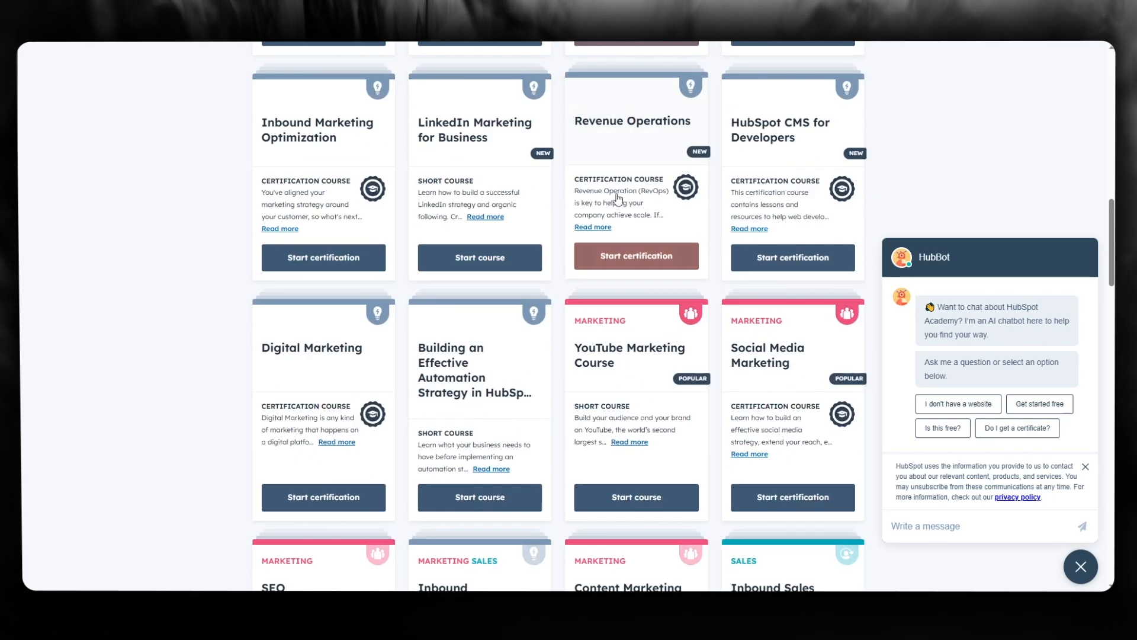
pyautogui.scroll(3)
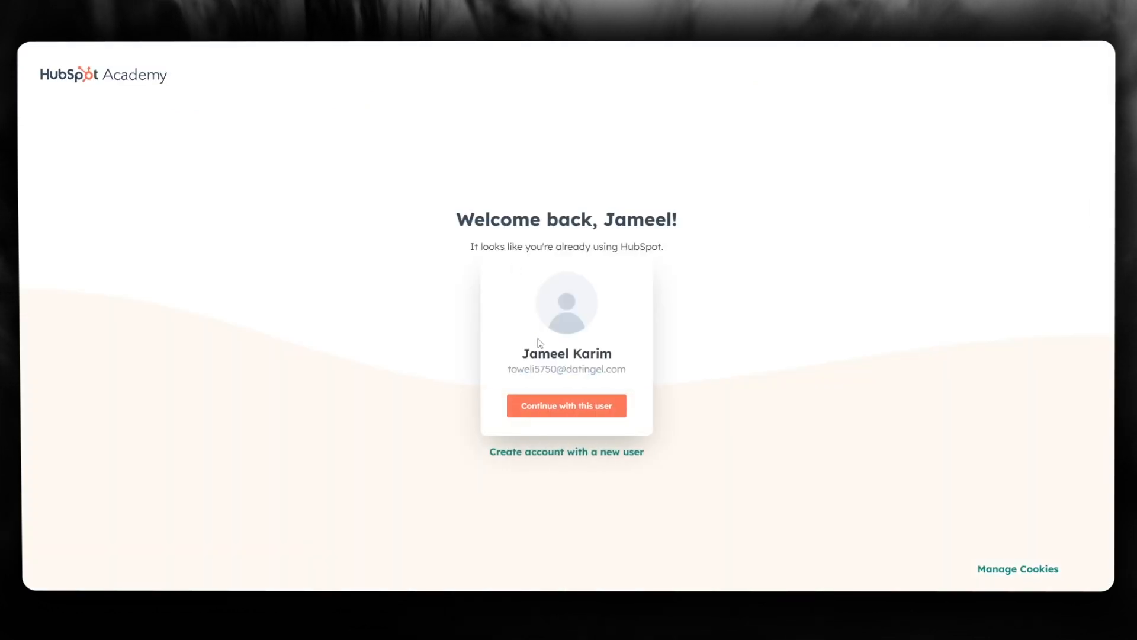
# On the Welcome back screen, continue with the existing user account
pyautogui.tripleClick(566, 219)
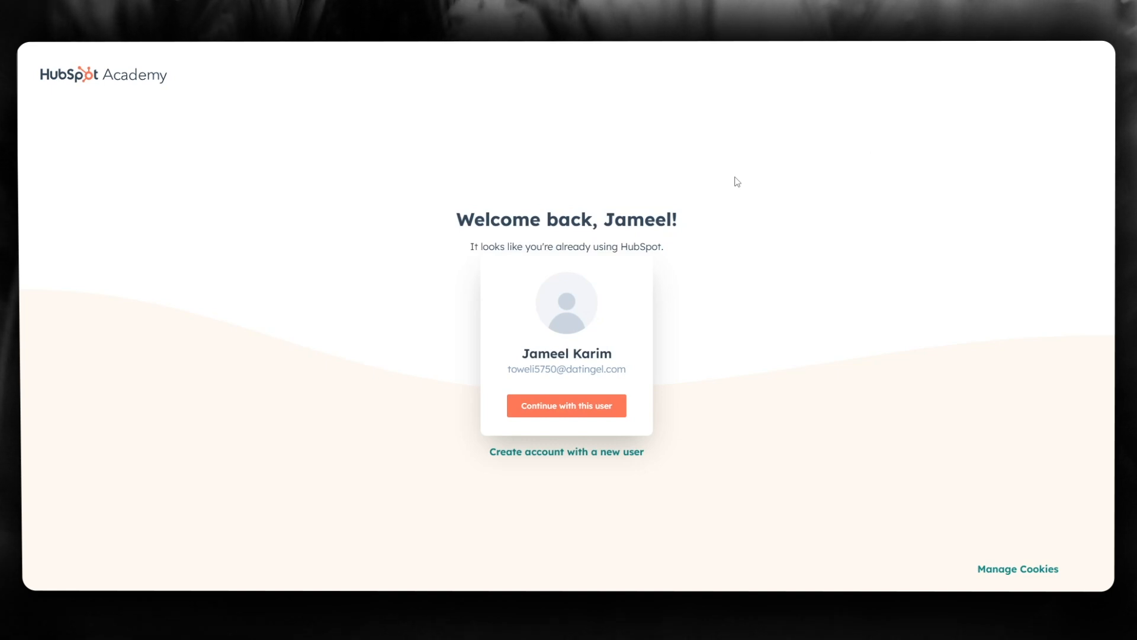
pyautogui.moveTo(529, 214)
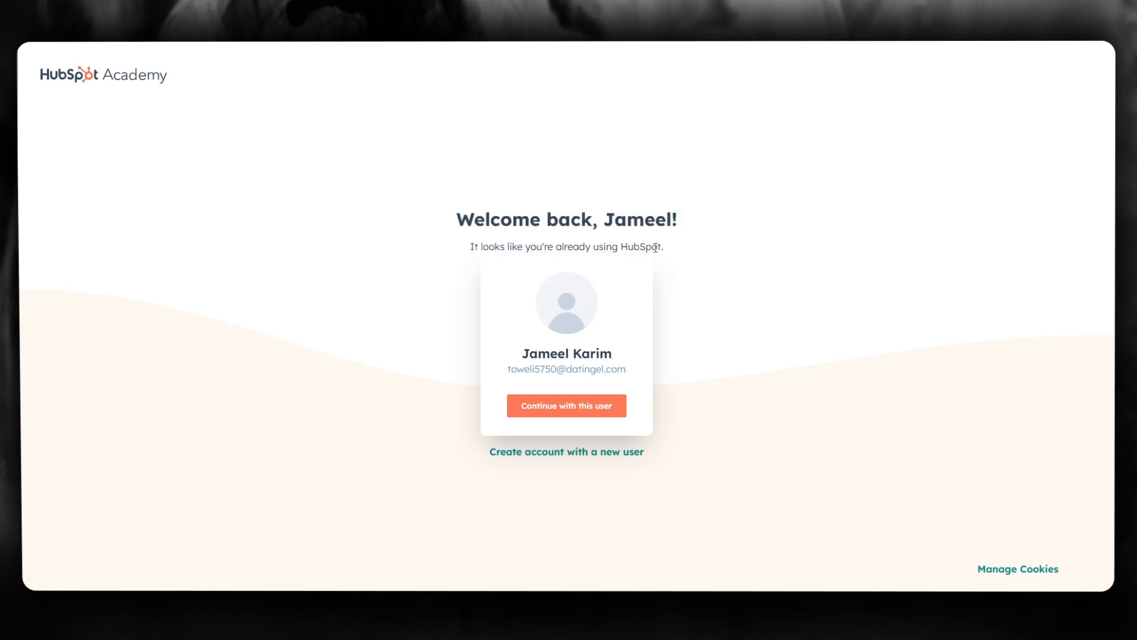
pyautogui.click(566, 405)
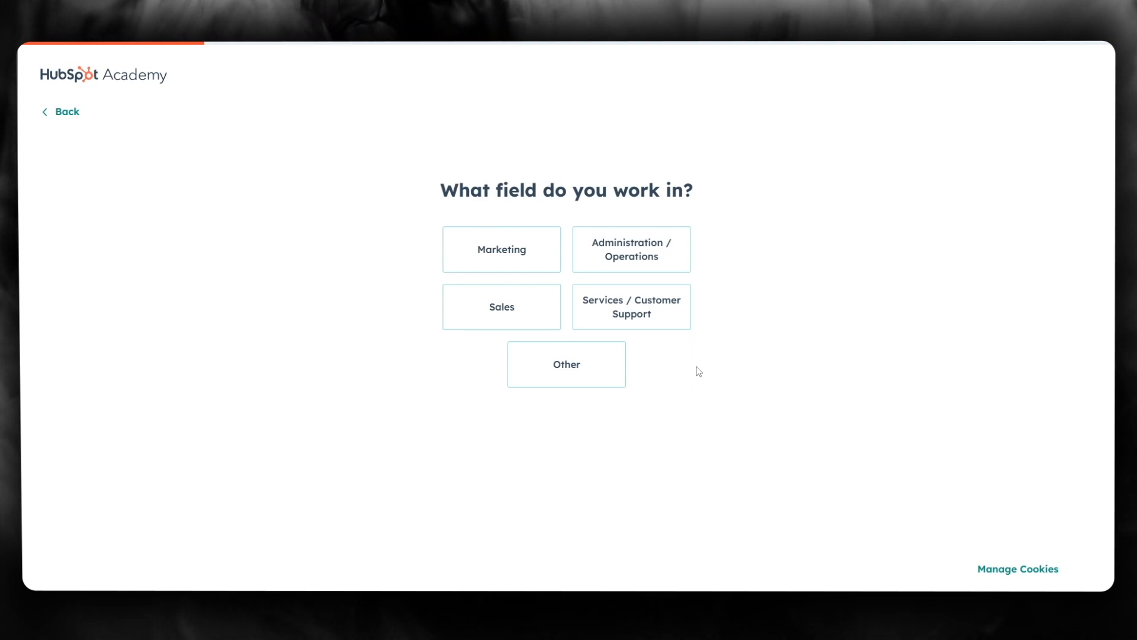
# Pick a field of work and accept the suggested company name
pyautogui.click(500, 249)
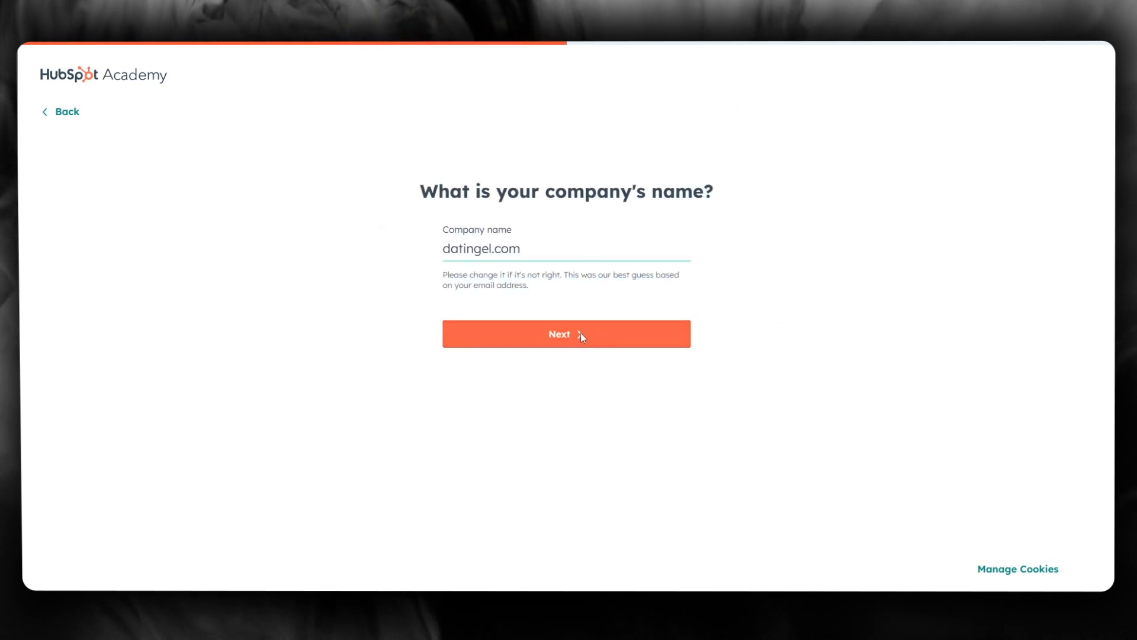
pyautogui.click(565, 334)
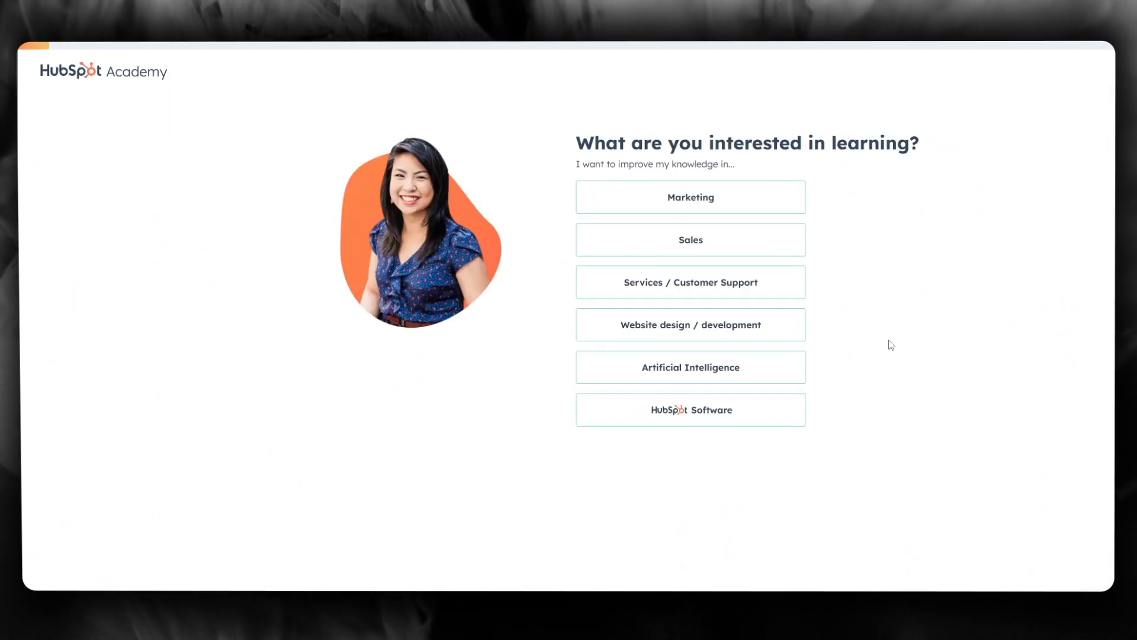
# Choose Marketing, All Marketing categories, and Advance my career as learning goals
pyautogui.click(689, 196)
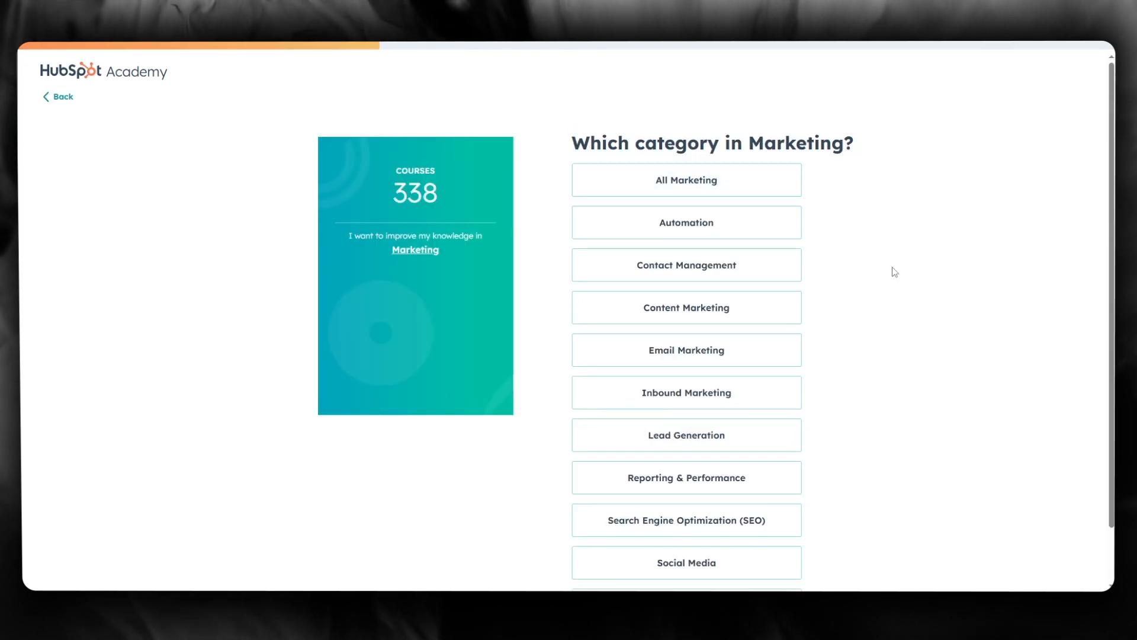
pyautogui.scroll(-3)
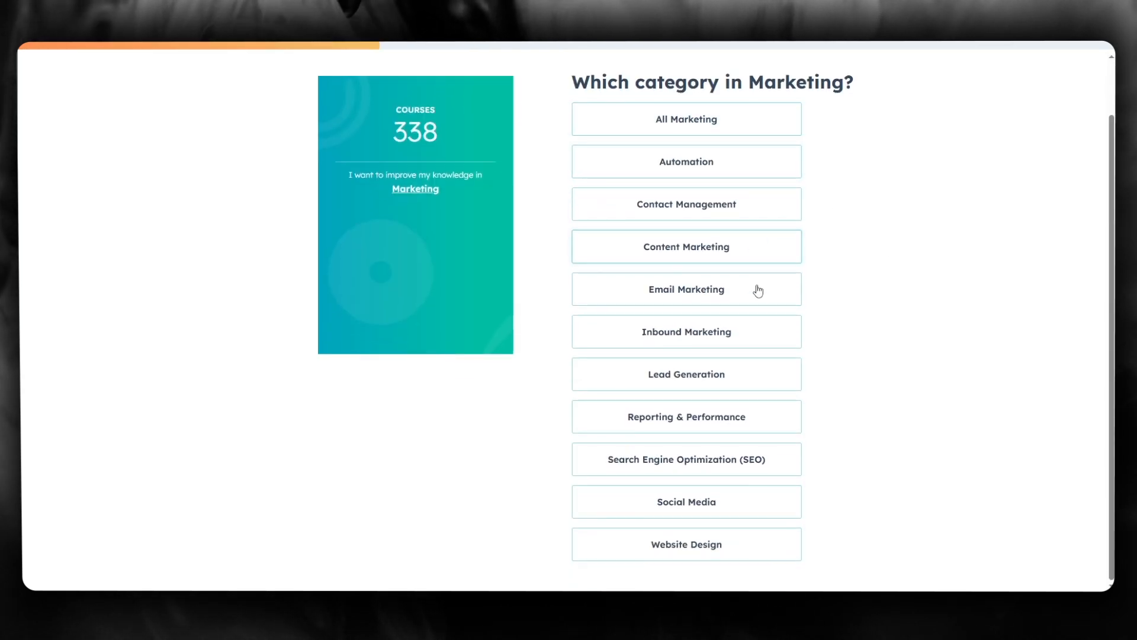
pyautogui.click(684, 119)
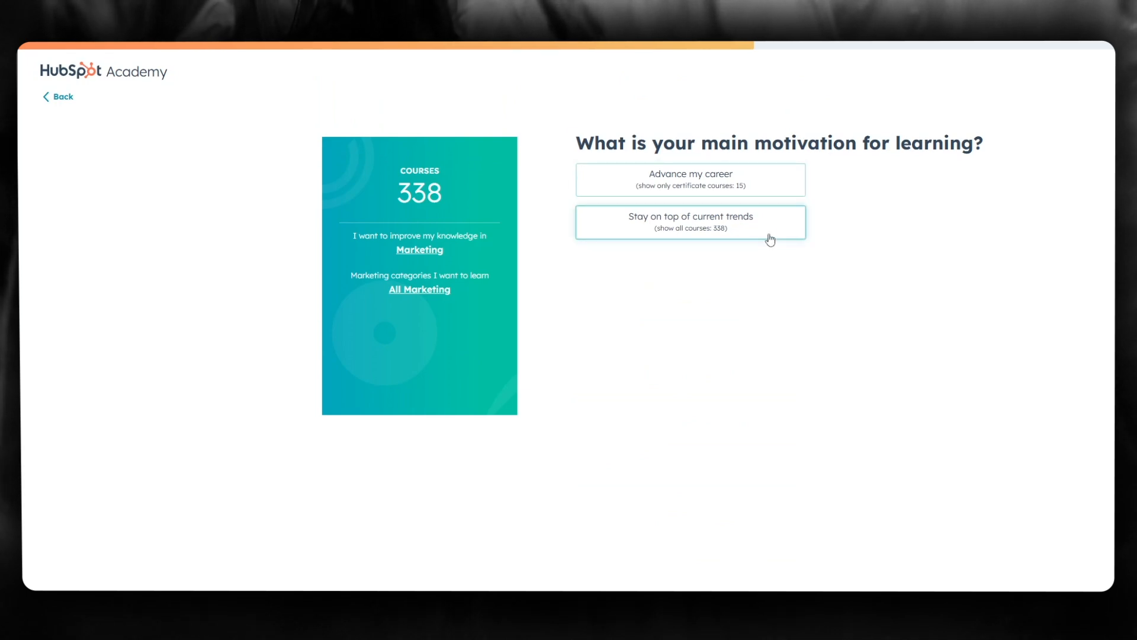
pyautogui.click(689, 179)
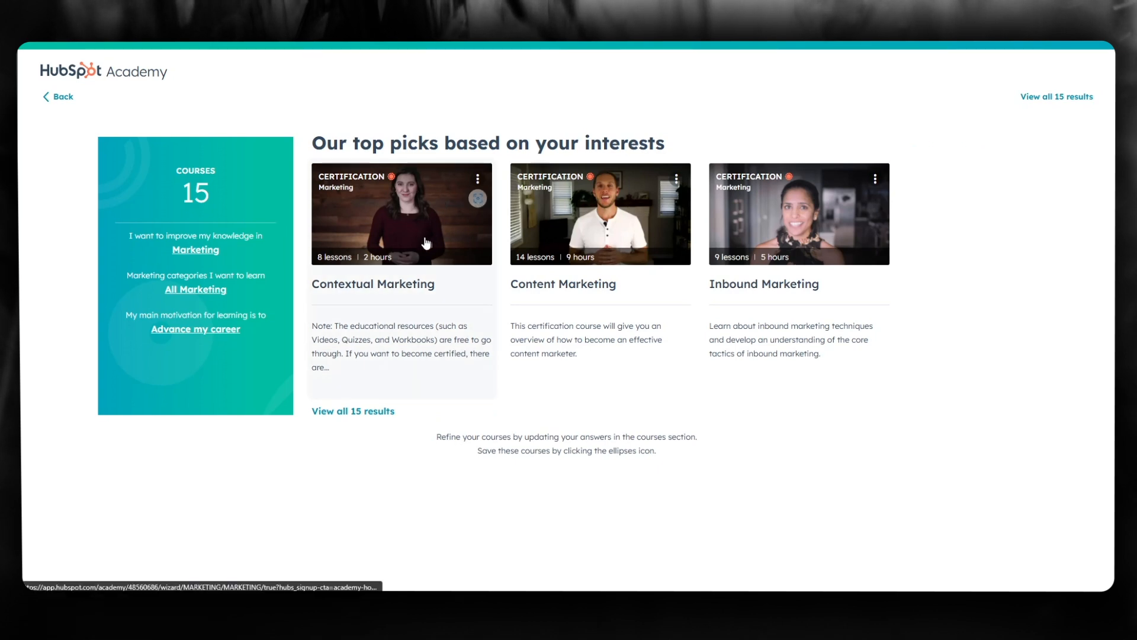
pyautogui.moveTo(1007, 355)
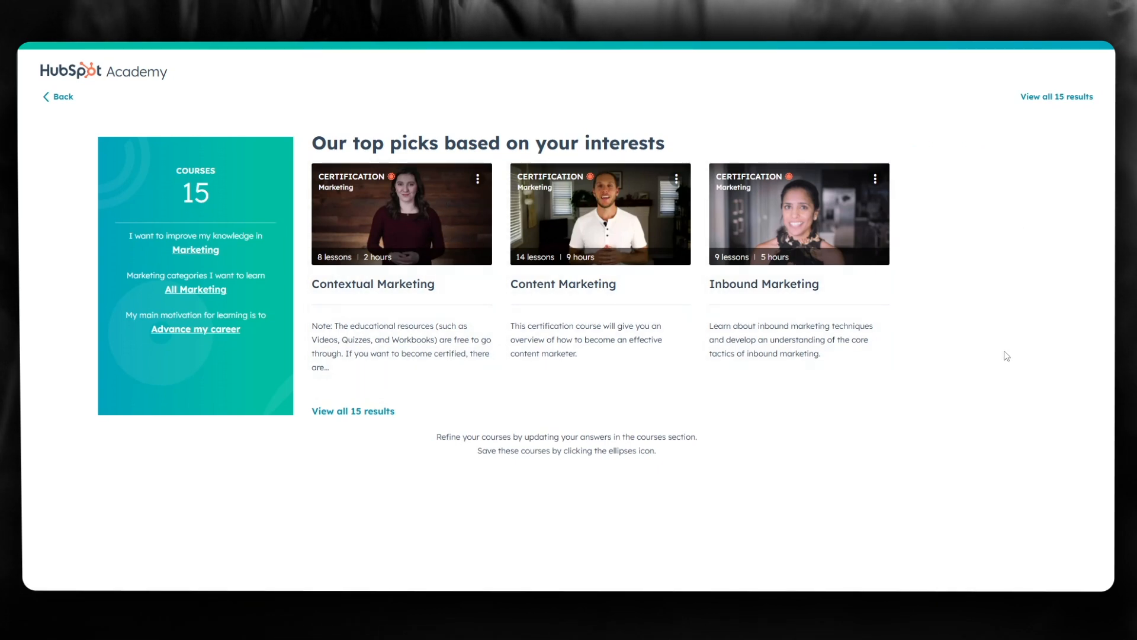
pyautogui.moveTo(246, 117)
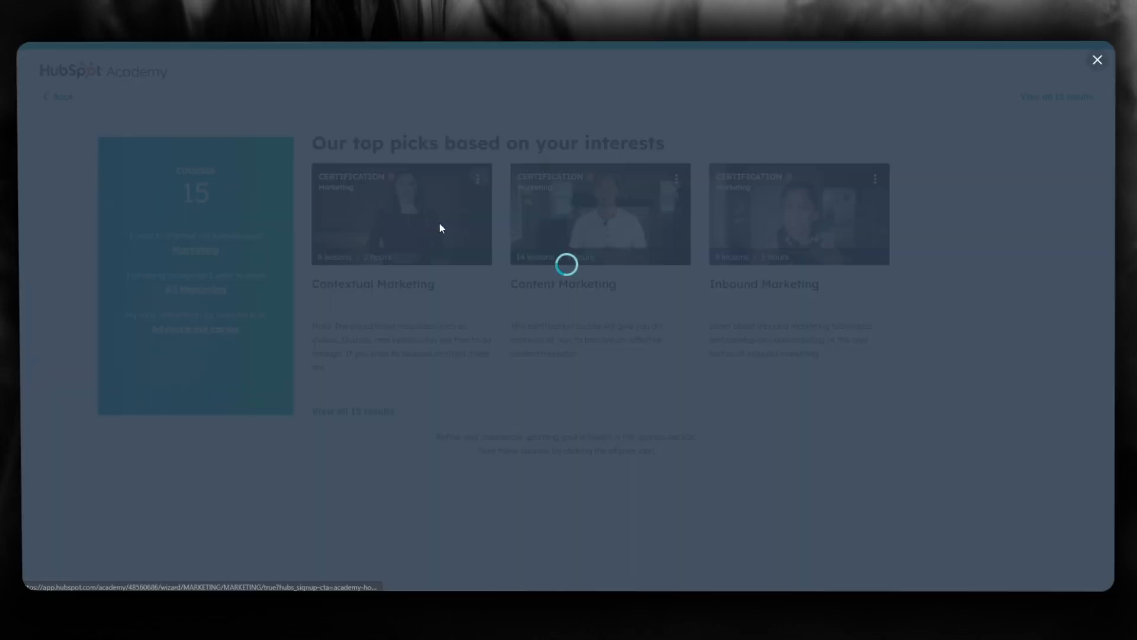
# Preview the Contextual Marketing course, pause its intro video, and close the preview
pyautogui.click(401, 214)
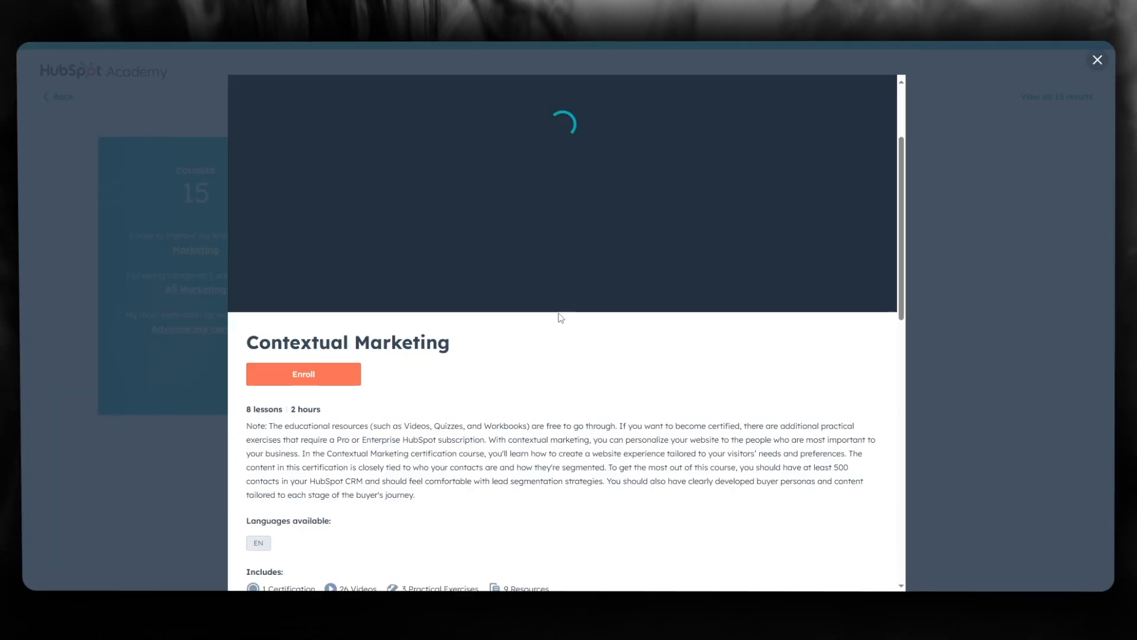
pyautogui.scroll(-3)
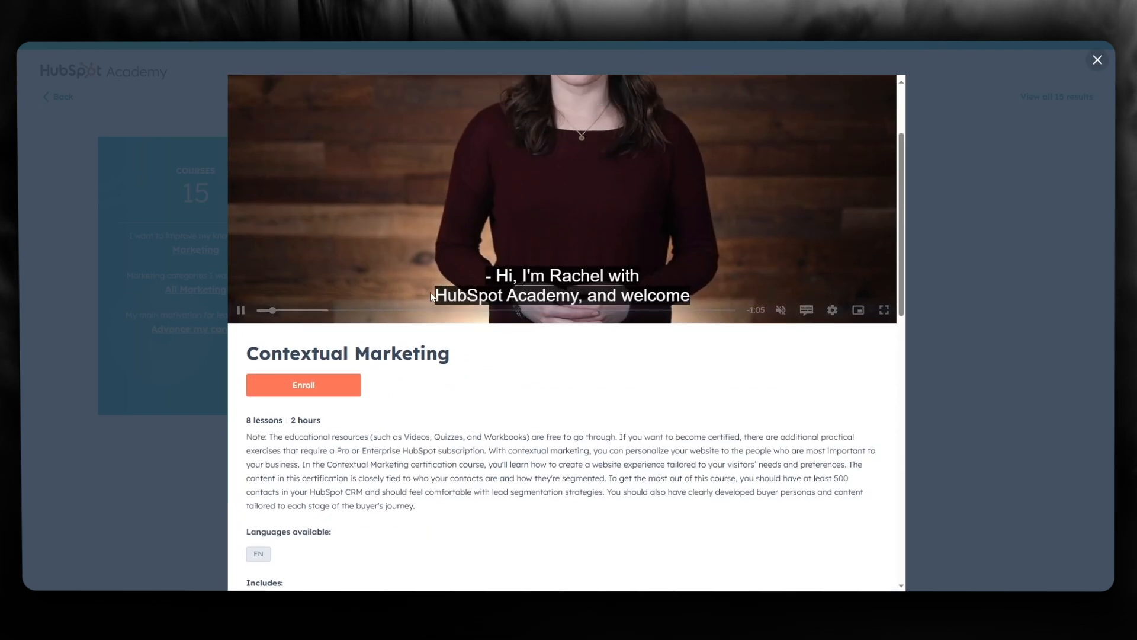
pyautogui.scroll(-3)
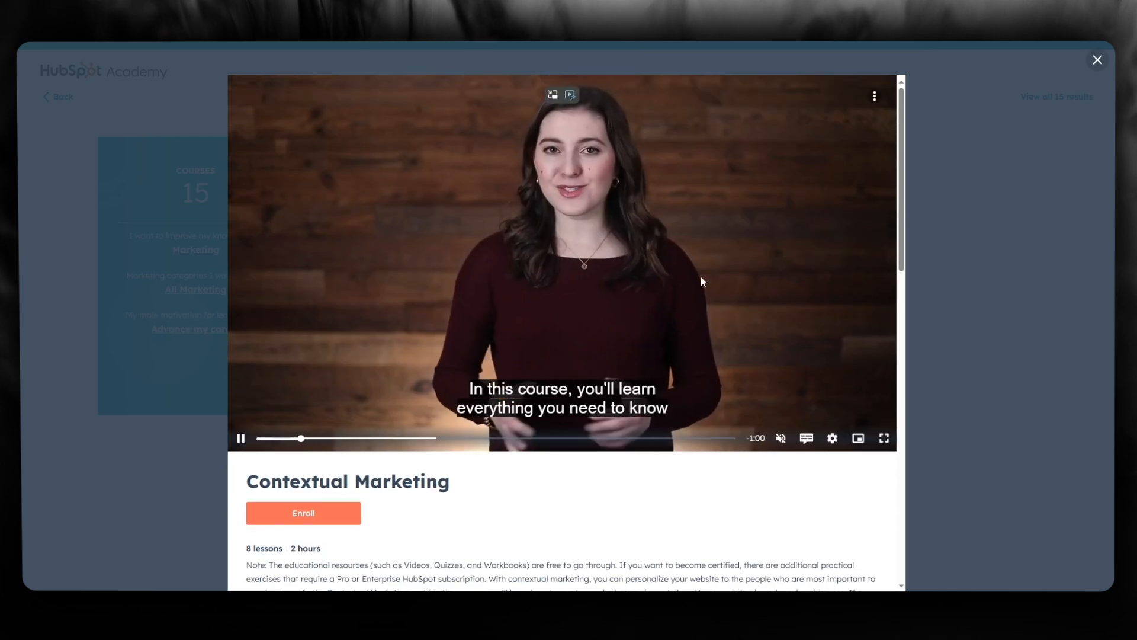
pyautogui.click(240, 438)
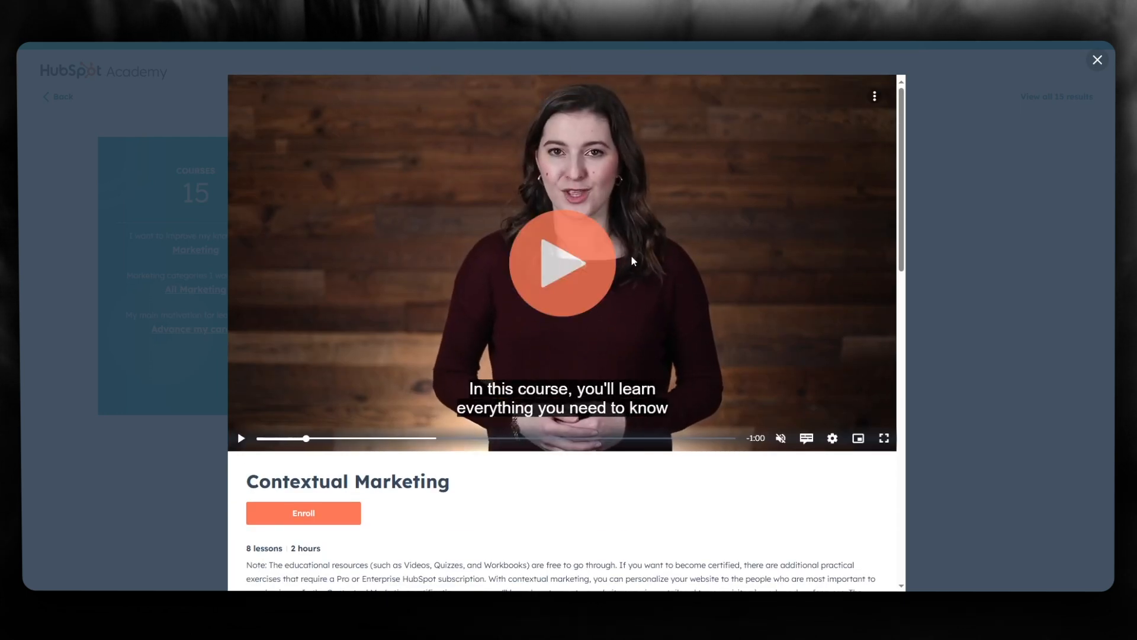
pyautogui.moveTo(961, 217)
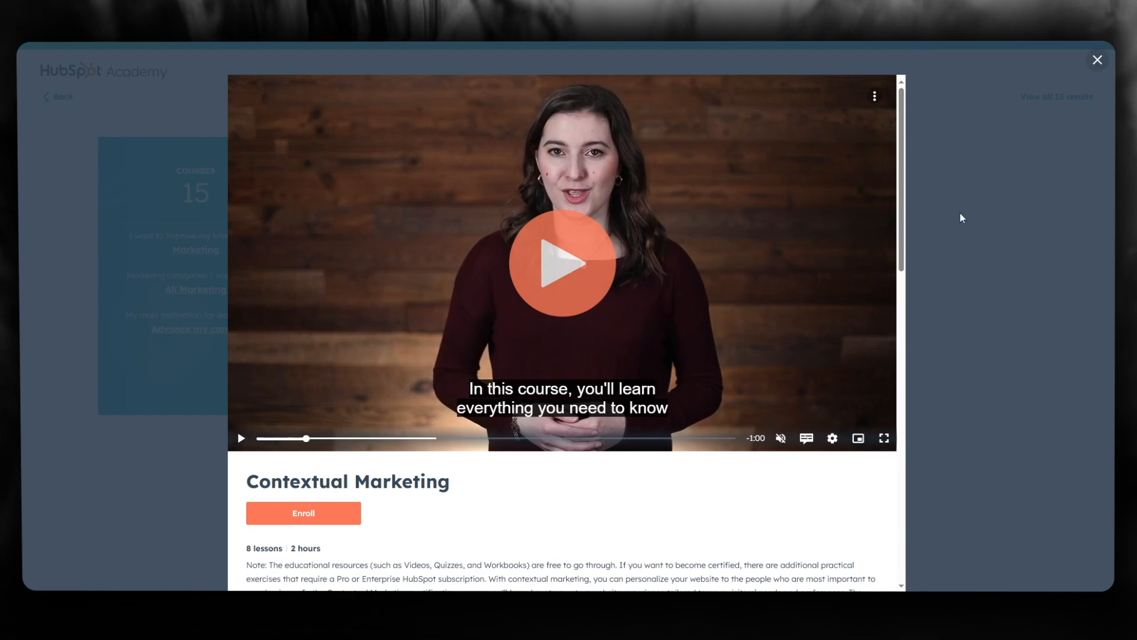
pyautogui.click(1096, 61)
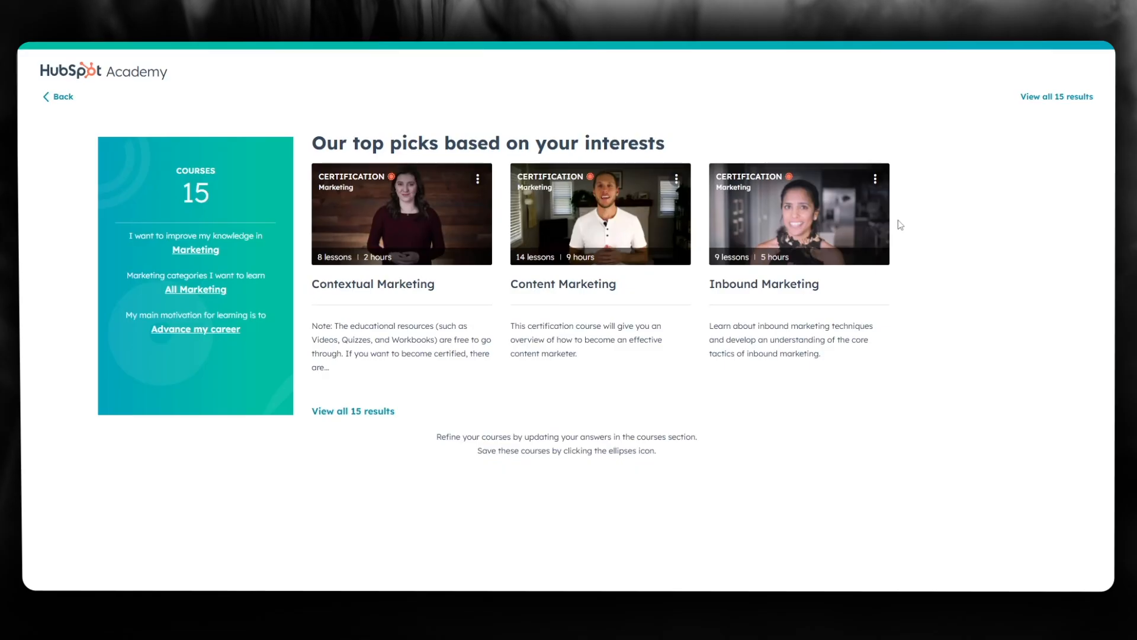